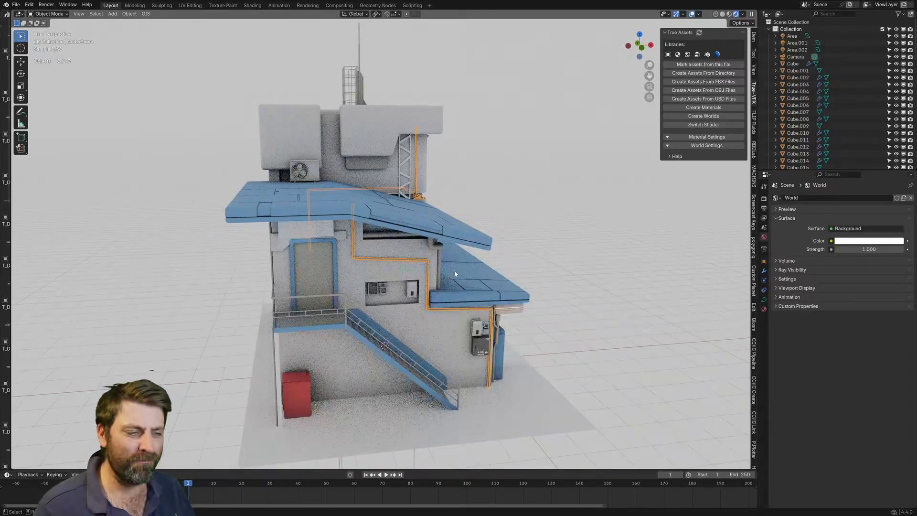
# Step: Orbit around the stylized building before looking through the scene camera
pyautogui.moveTo(455, 274); pyautogui.dragTo(314, 266)
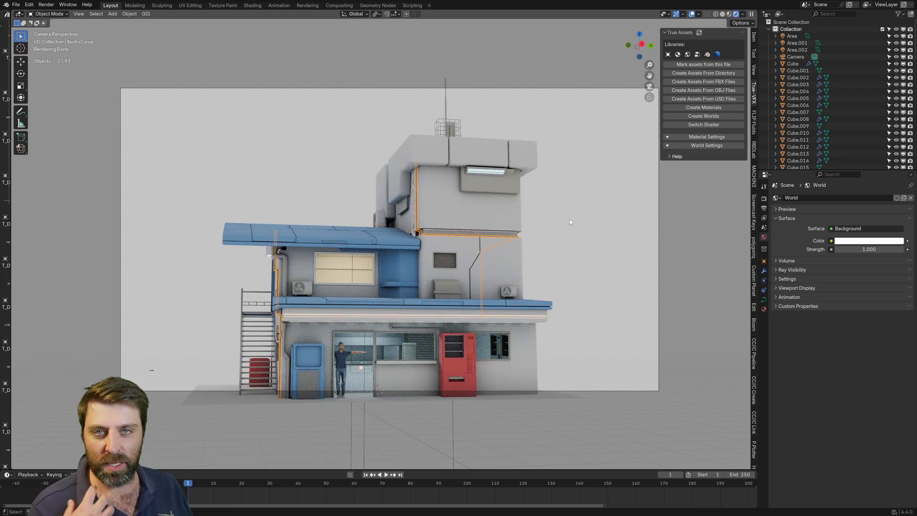
pyautogui.moveTo(698, 231)
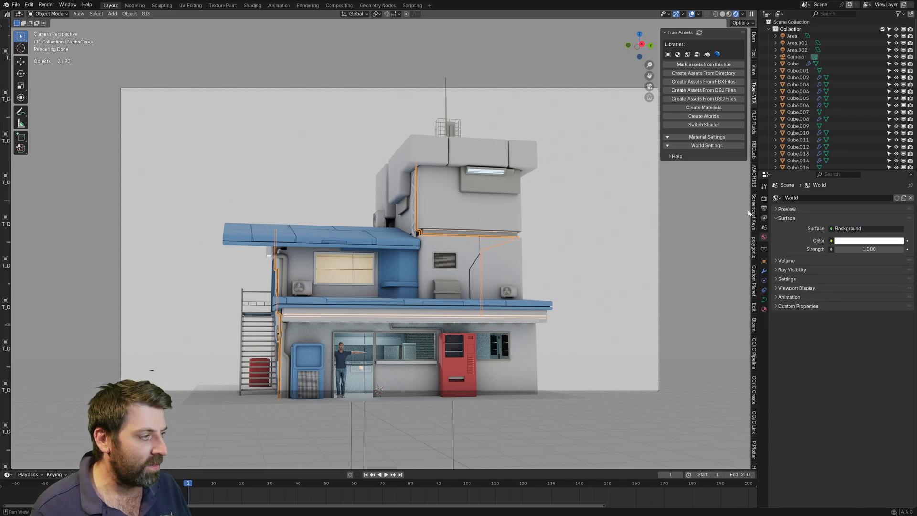
# Step: Drive the world colour with a Nishita Sky Texture and raise the sun elevation to 26.4°
pyautogui.click(830, 240)
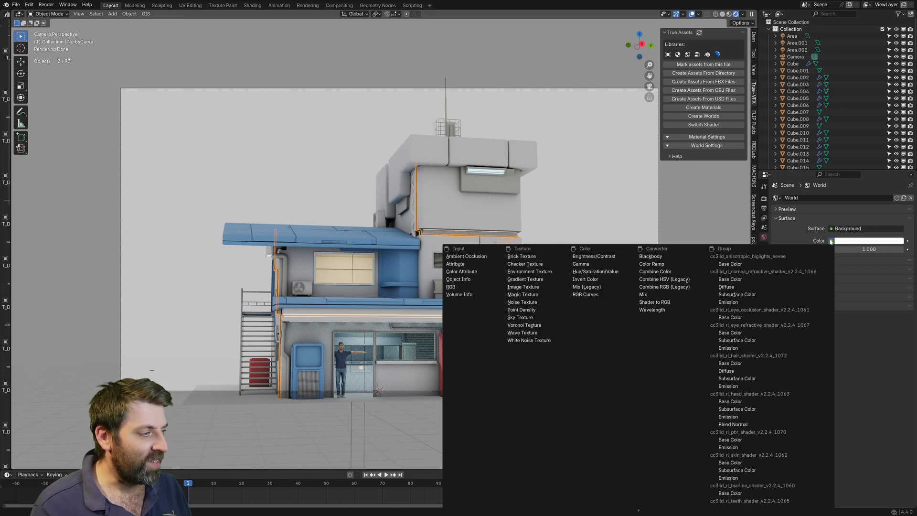
pyautogui.click(520, 317)
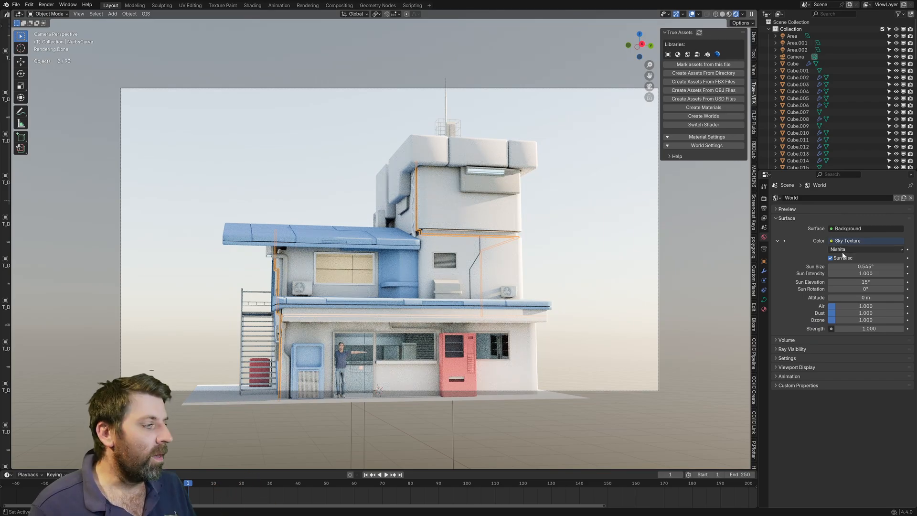
pyautogui.click(865, 249)
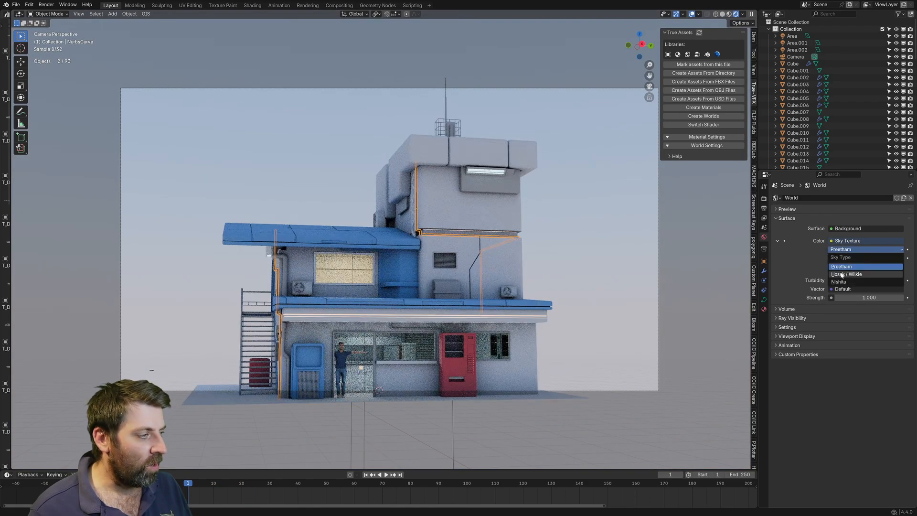
pyautogui.click(839, 281)
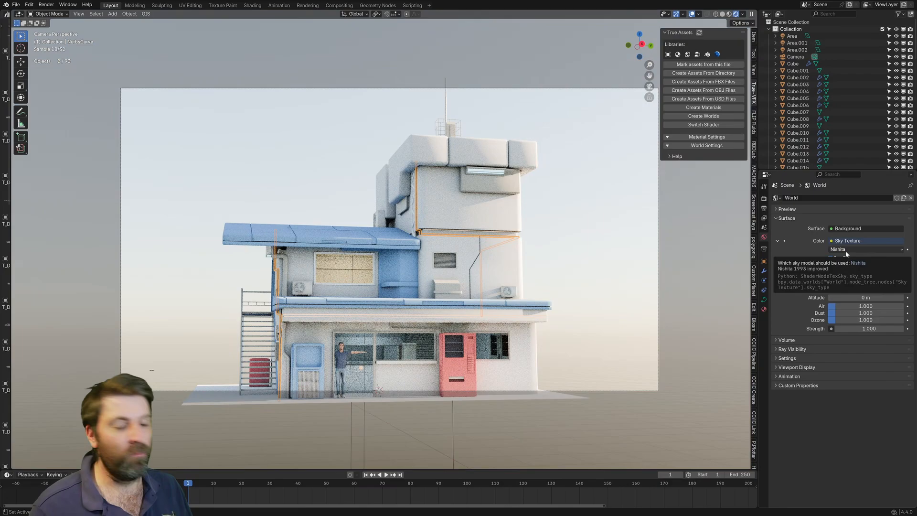
pyautogui.click(830, 258)
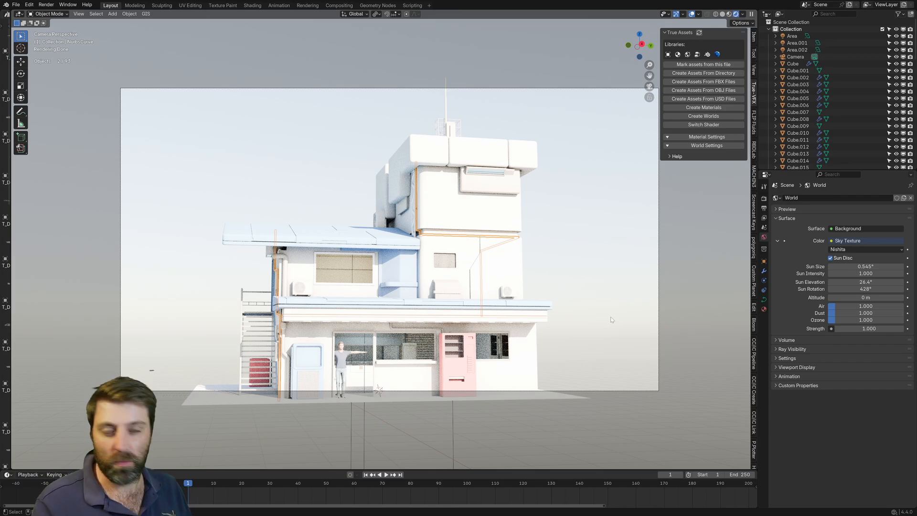
# Step: Show the Film options in Render Properties and adjust a Film setting
pyautogui.click(763, 201)
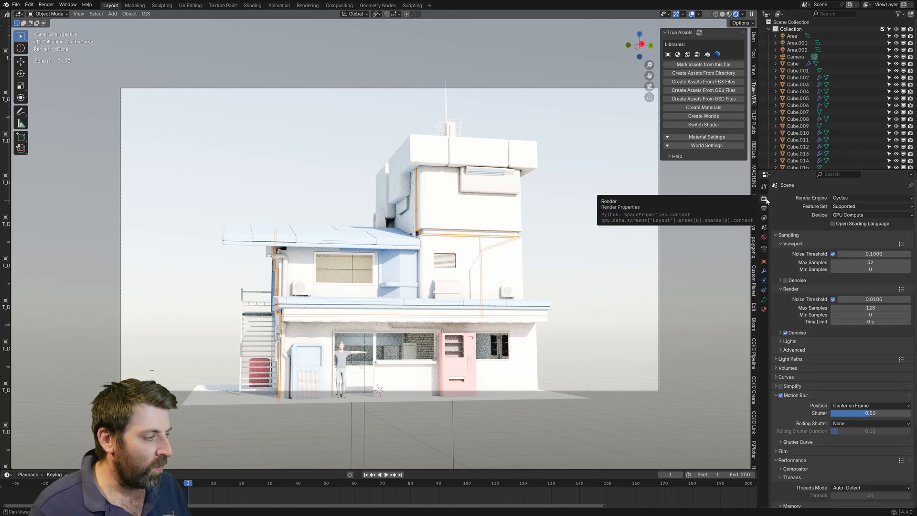
pyautogui.scroll(-3)
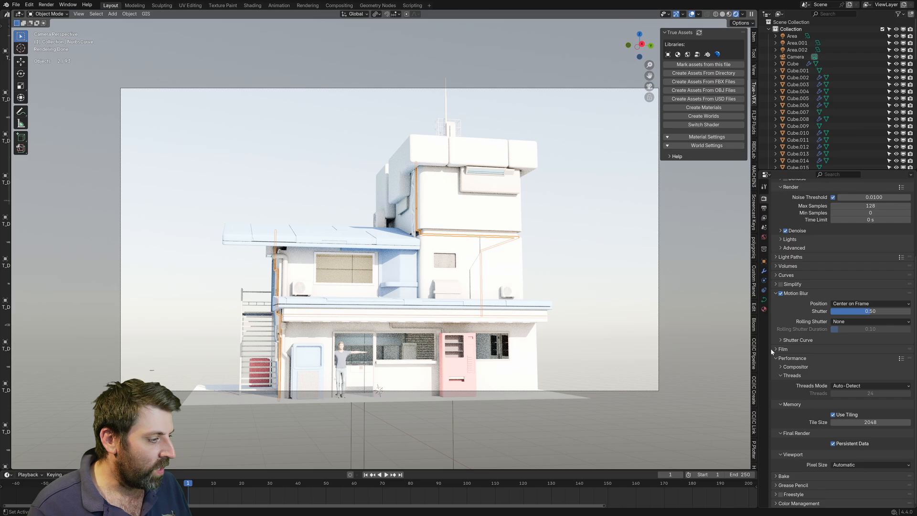
pyautogui.click(782, 350)
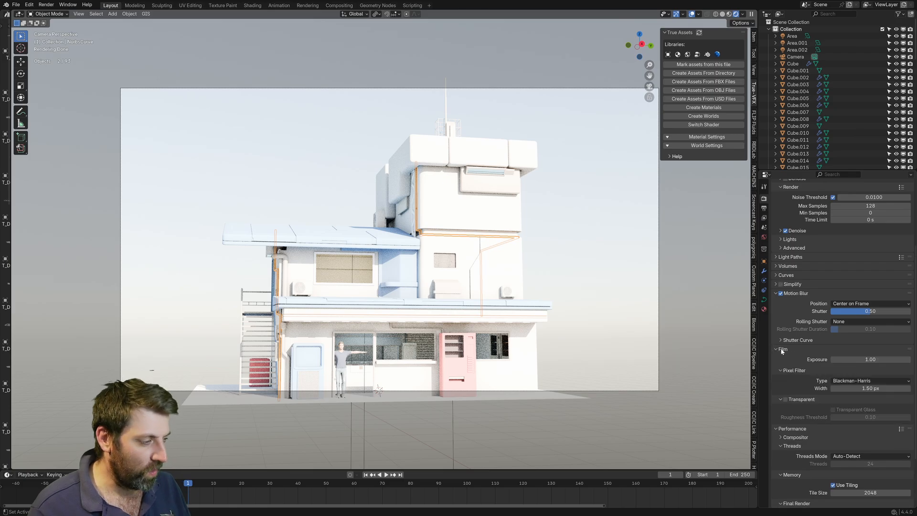
pyautogui.click(869, 359)
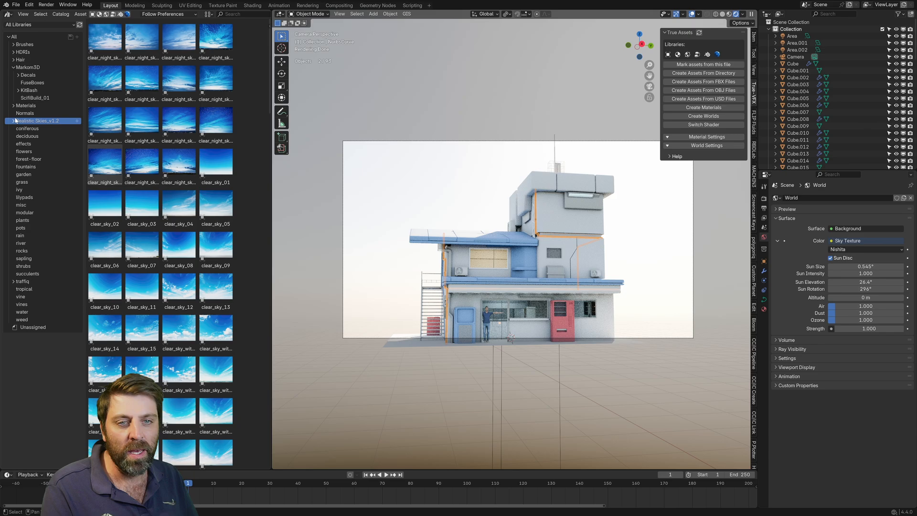
# Step: Browse the Realistic Skies catalogs, add a sunset sky backdrop, then show the Night sky images
pyautogui.click(41, 173)
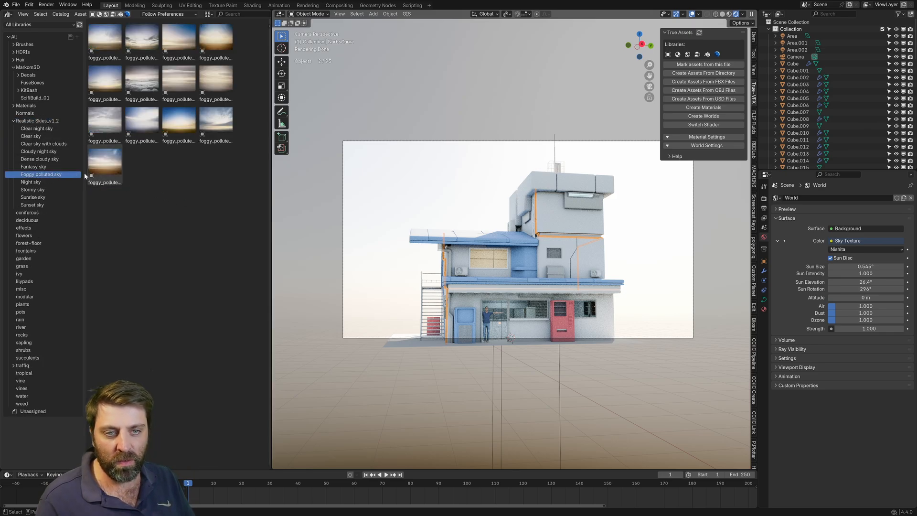
pyautogui.click(104, 123)
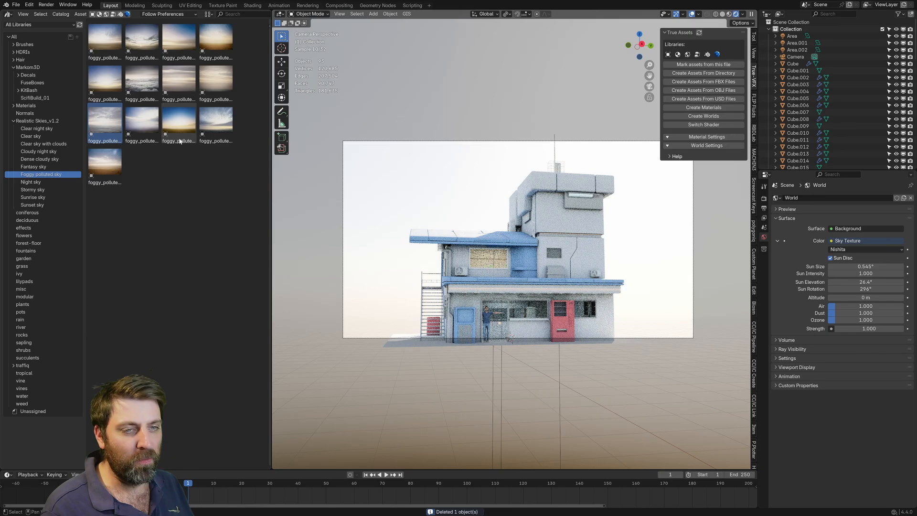
pyautogui.click(33, 197)
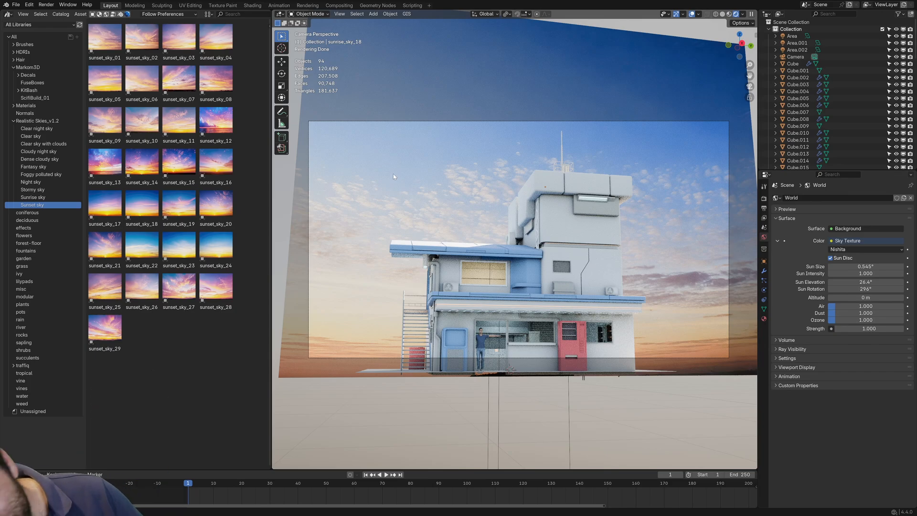
pyautogui.click(31, 182)
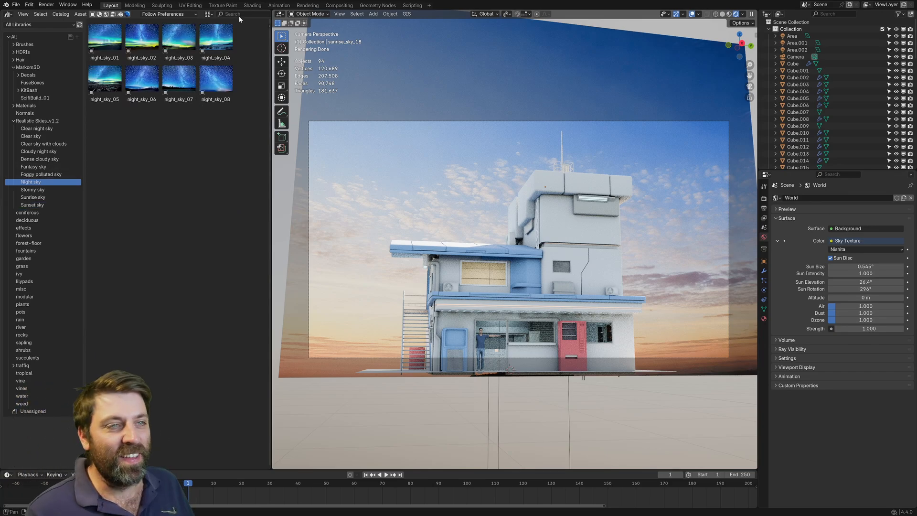
# Step: Add the night_sky_04 aurora backdrop with larger thumbnails and lower the sun elevation to match
pyautogui.click(209, 14)
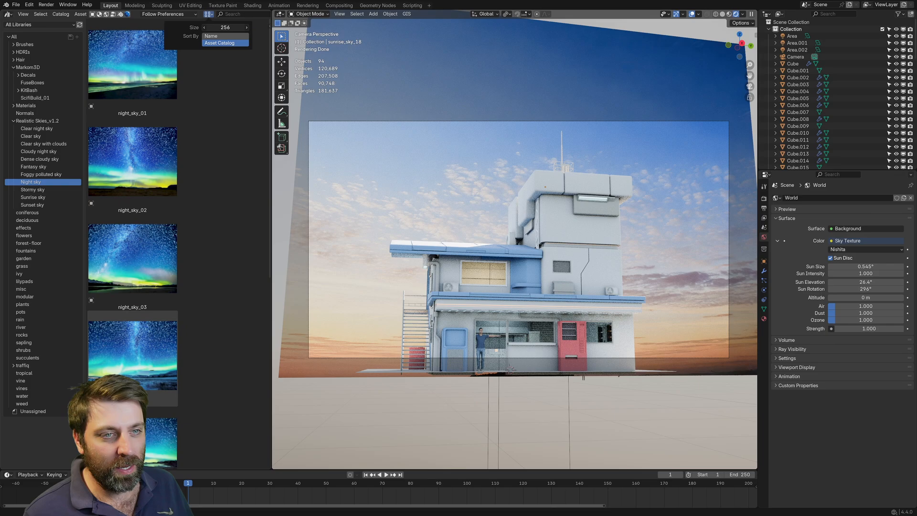
pyautogui.scroll(-3)
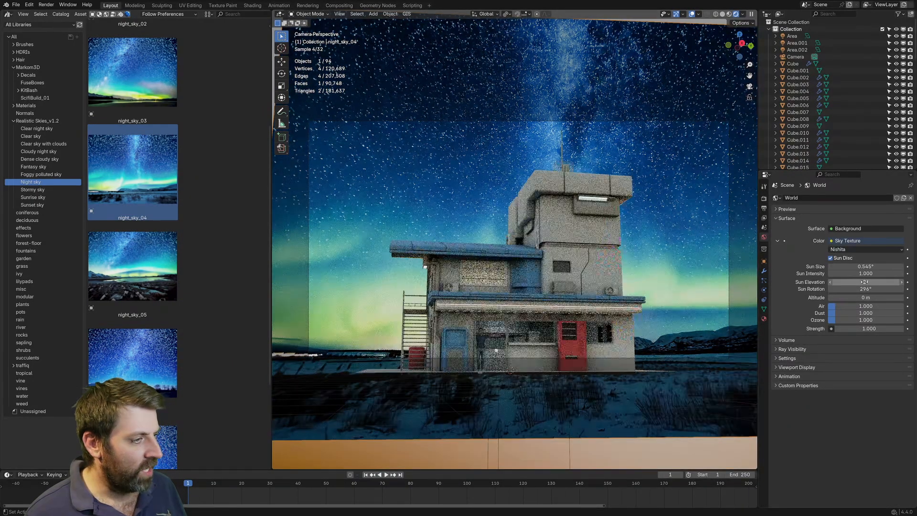
pyautogui.click(863, 281)
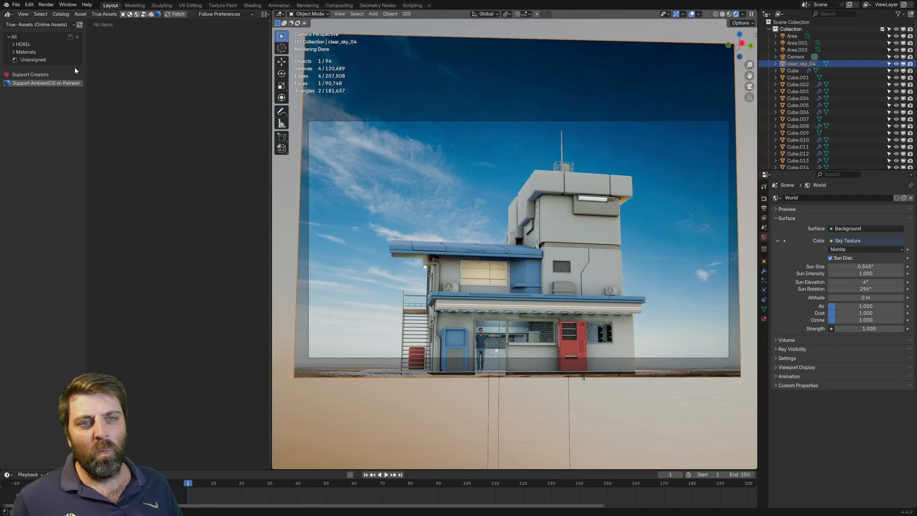
# Step: Replace the sky plane with a DayEnvironment HDRI from the True-Assets online library
pyautogui.click(22, 44)
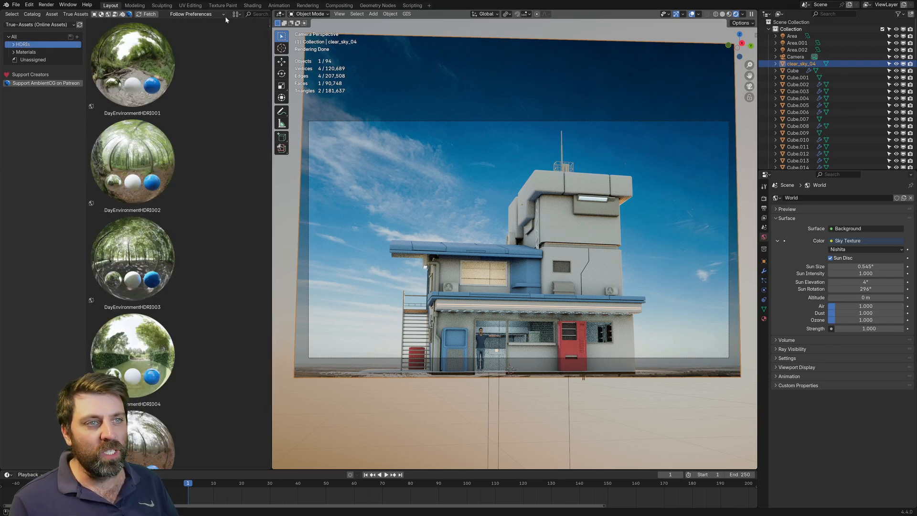
pyautogui.click(235, 14)
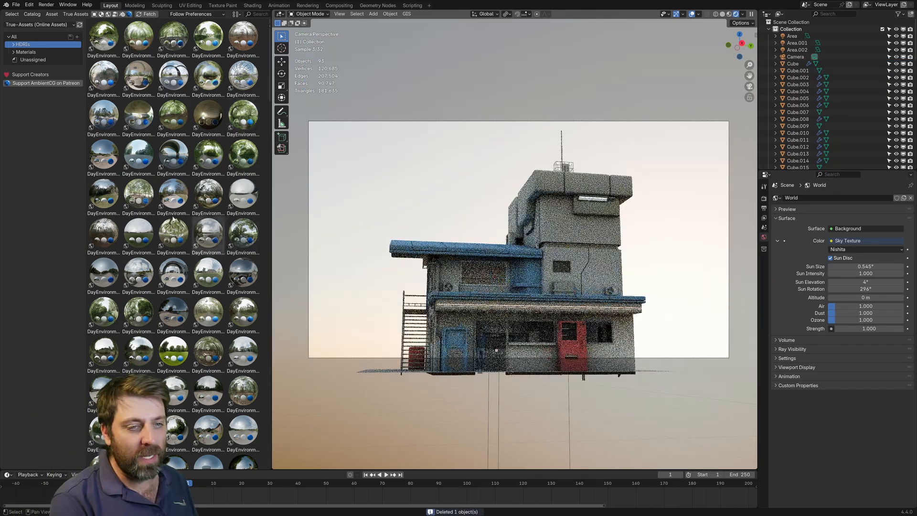
pyautogui.moveTo(173, 149); pyautogui.dragTo(355, 170)
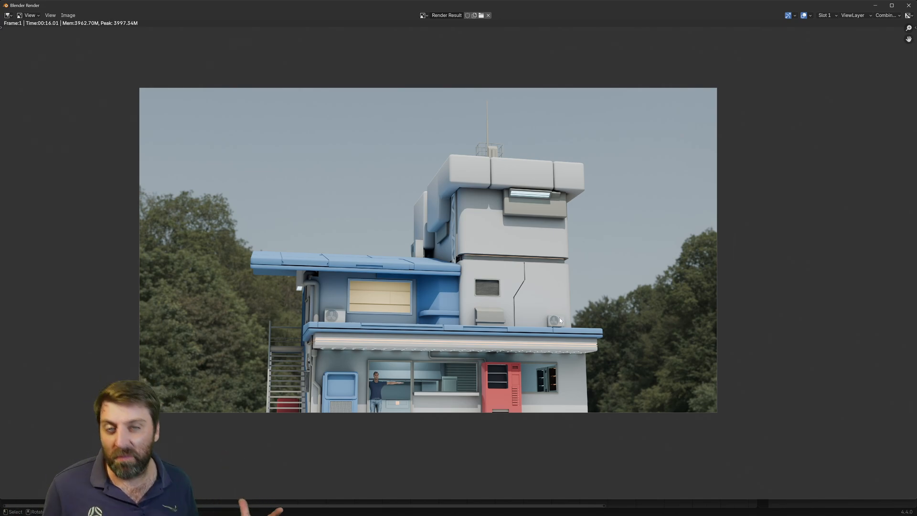
pyautogui.moveTo(536, 379)
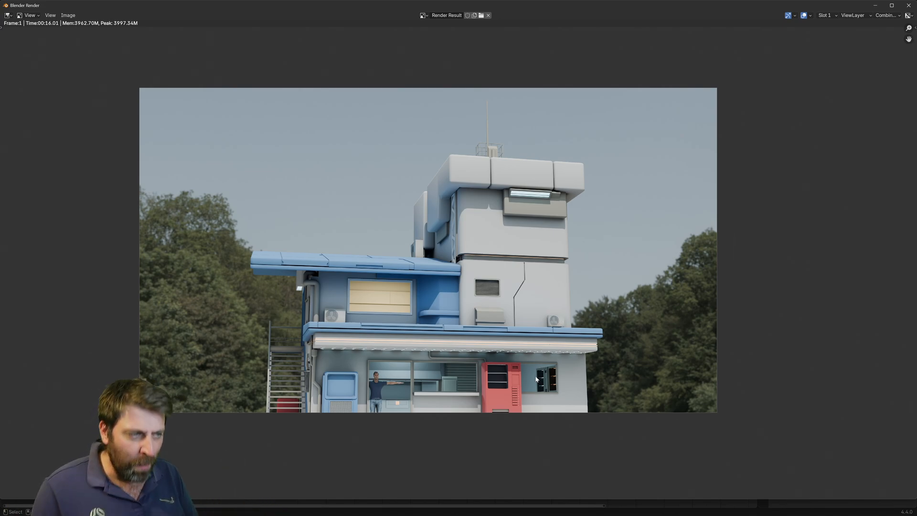